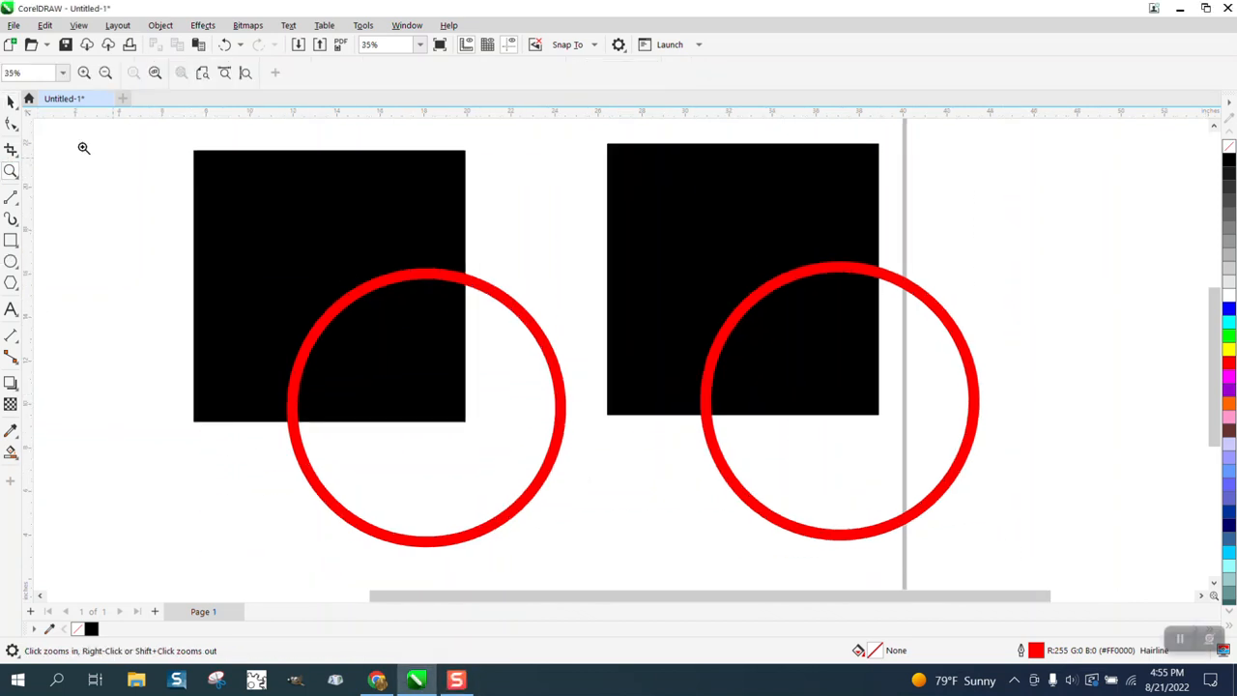
mouse_move(541, 163)
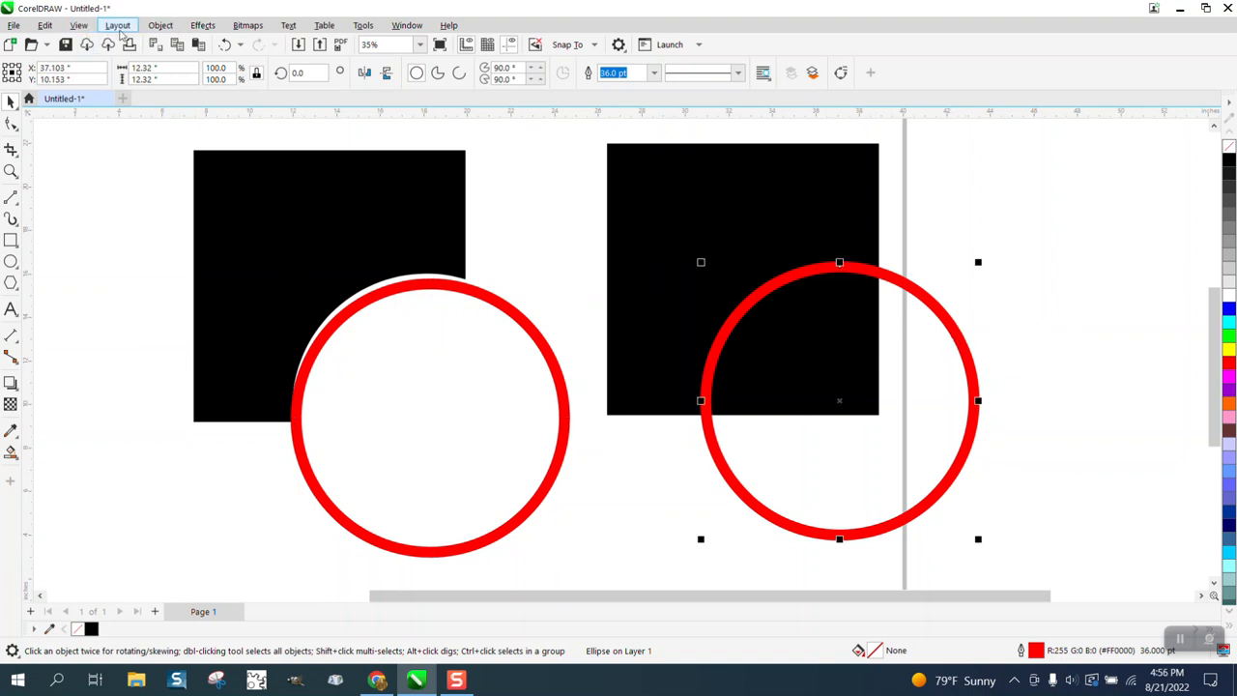
Convert the right circle's red outline into a separate ring and move it right of the square
left_click(161, 24)
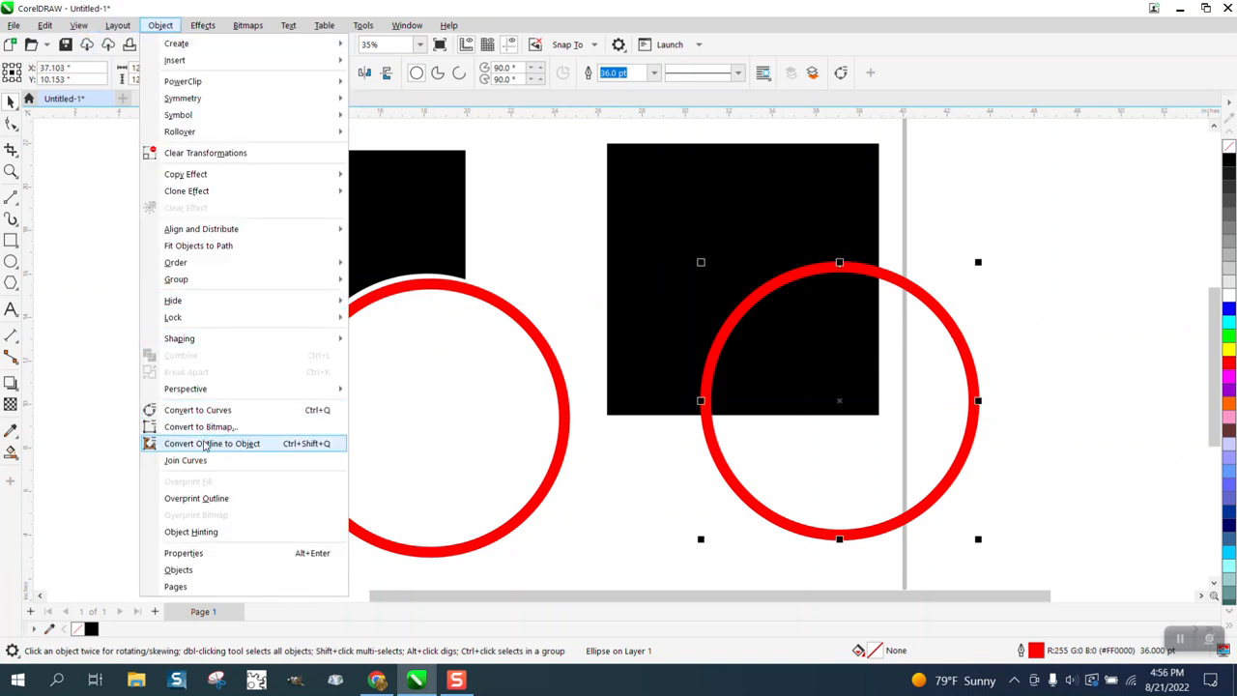
left_click(212, 442)
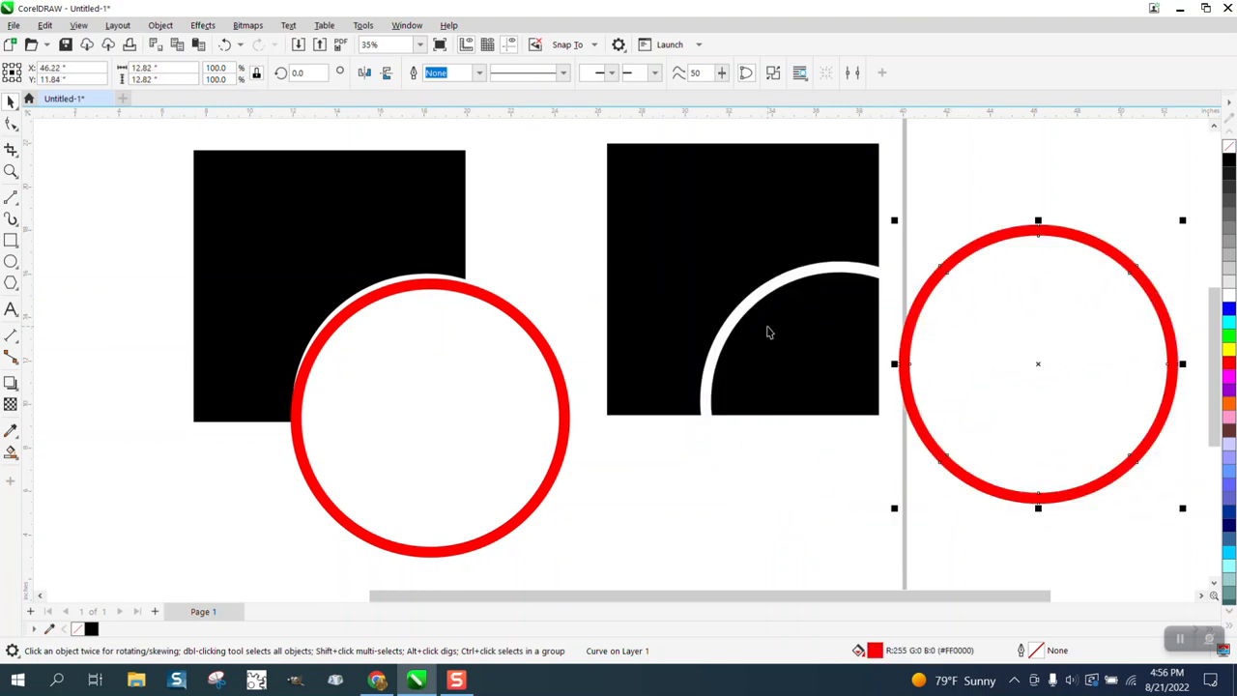
mouse_move(798, 325)
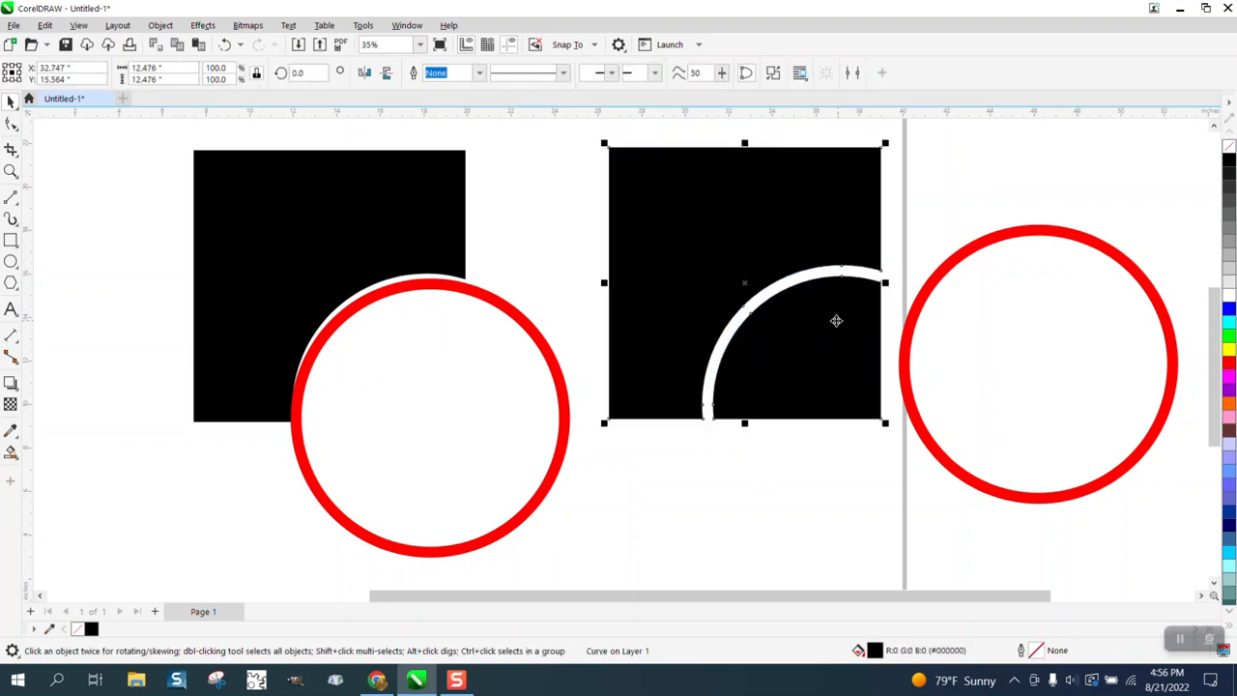
Break the trimmed right square apart and fill its quarter-circle corner piece blue
left_click(161, 25)
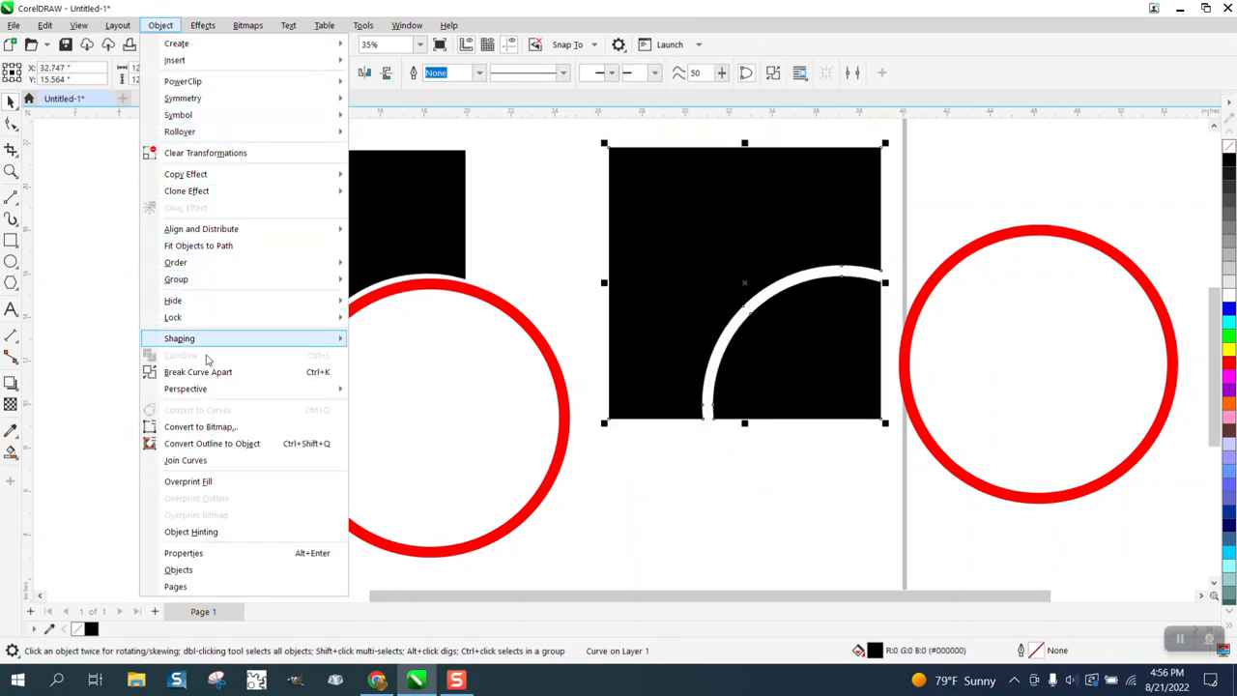
left_click(198, 372)
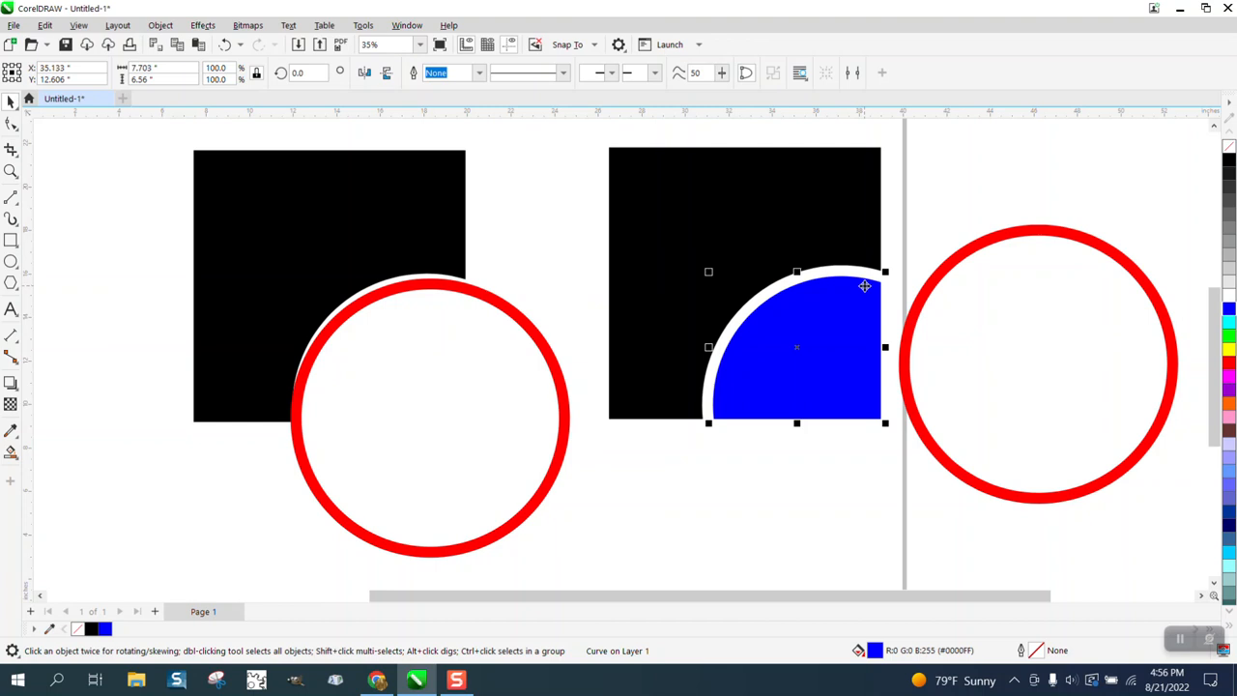
mouse_move(824, 332)
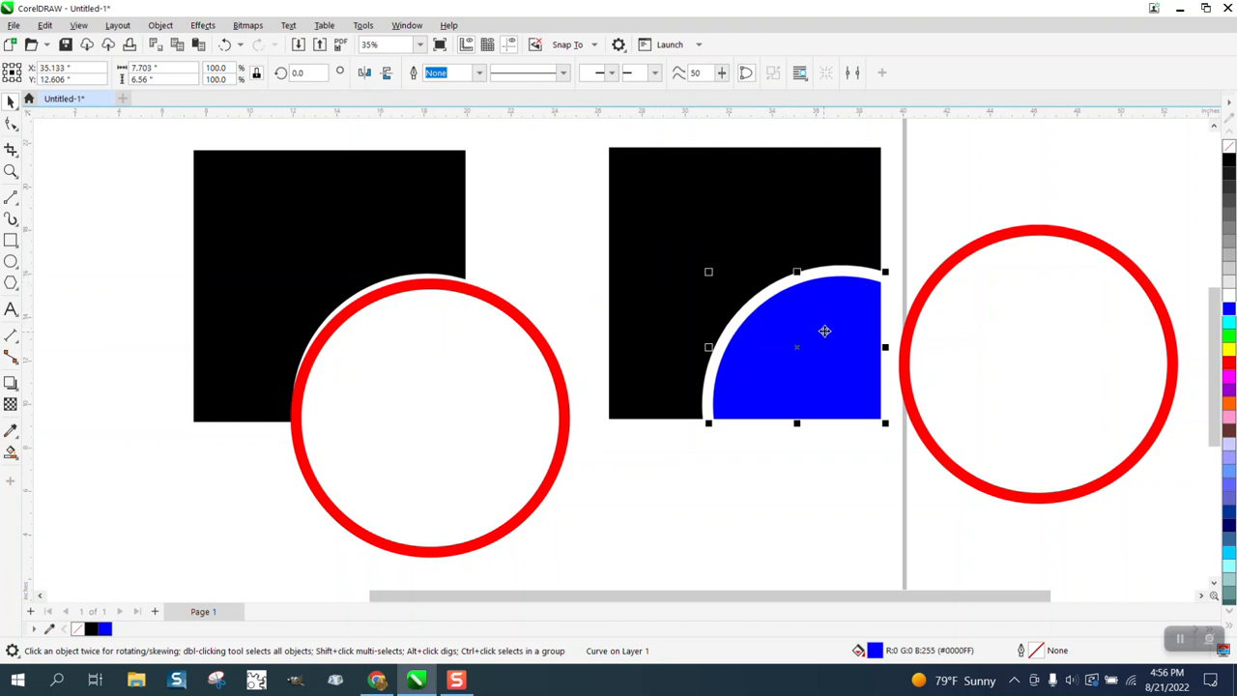
mouse_move(770, 269)
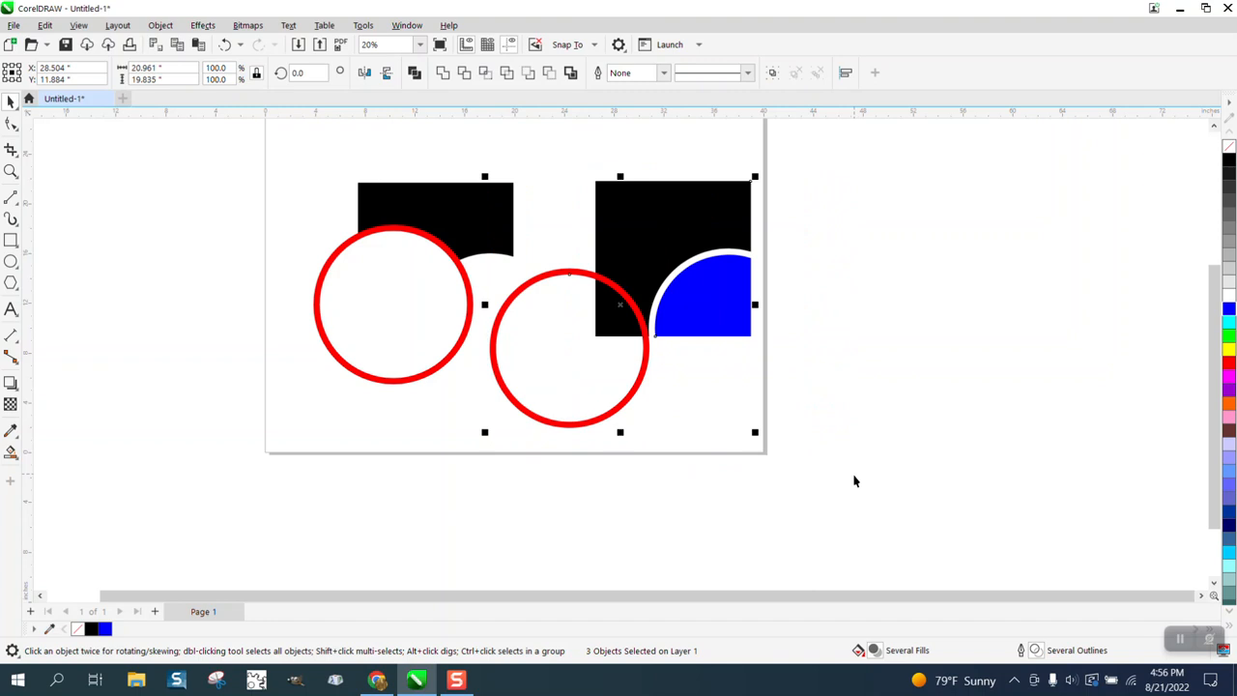
Delete the practice squares, red rings and blue piece, leaving a blank page
left_click(702, 294)
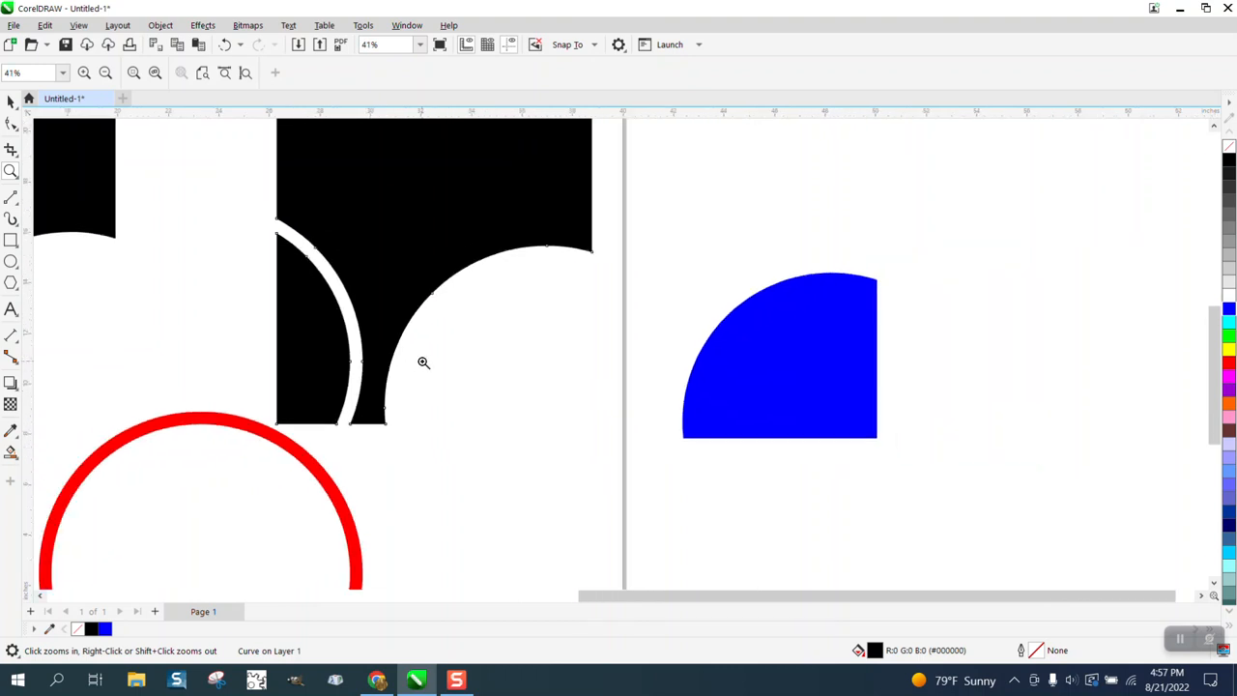
left_click(422, 362)
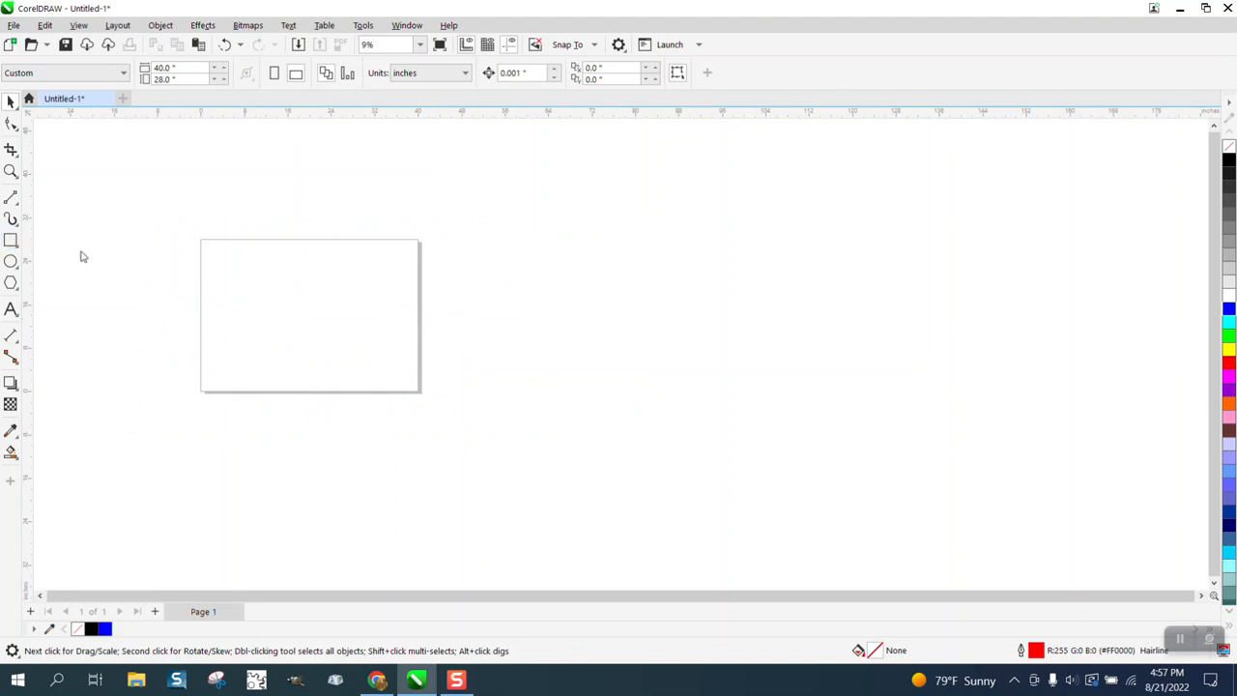
Draw a black square and a small circle beside it, giving the circle a 24 pt outline
left_click_drag(274, 280, 344, 350)
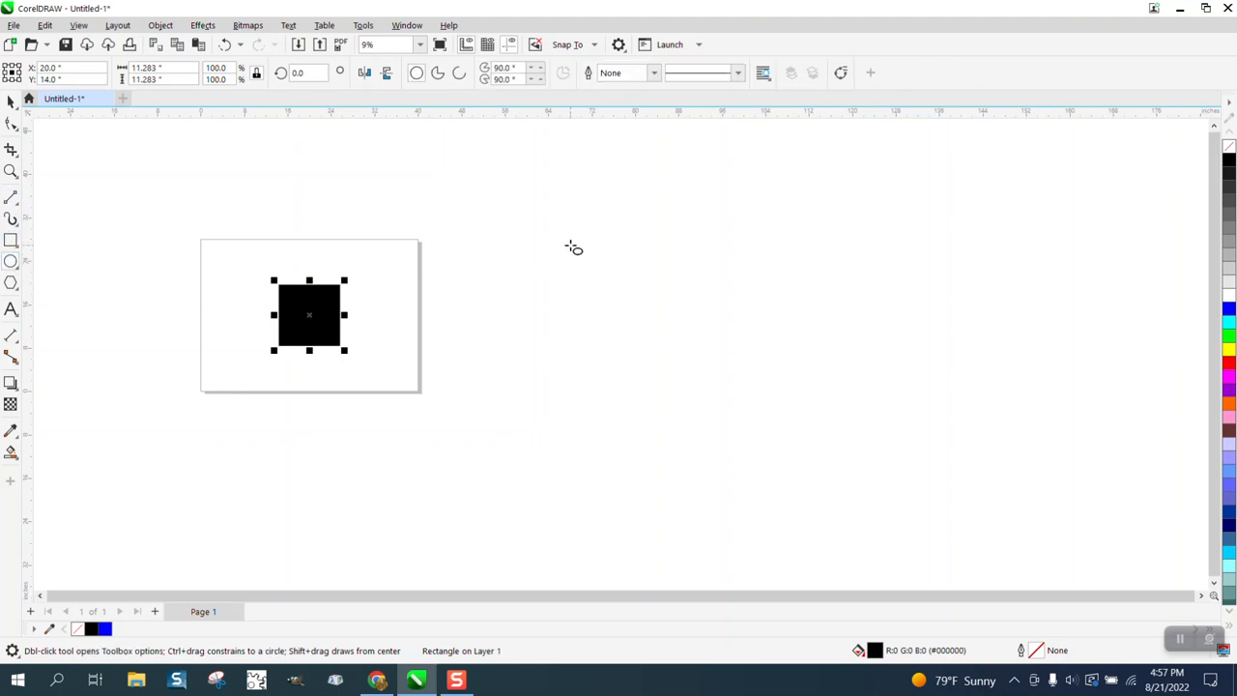
left_click_drag(529, 242, 574, 285)
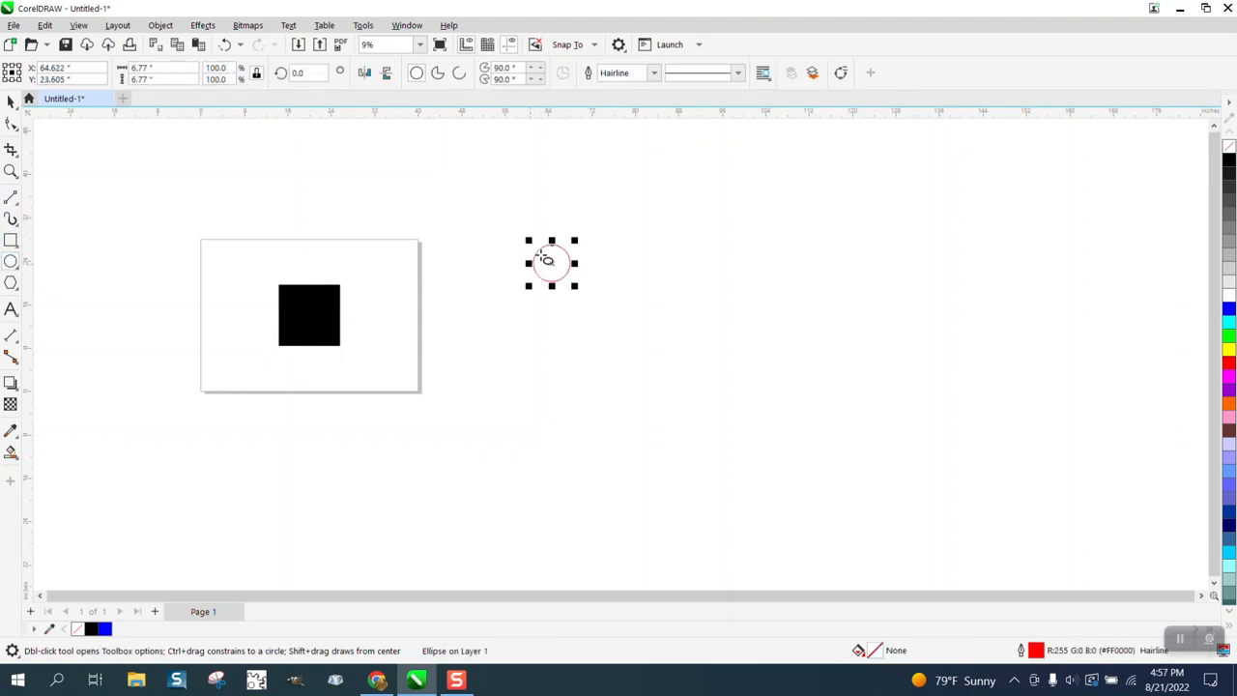
left_click(653, 73)
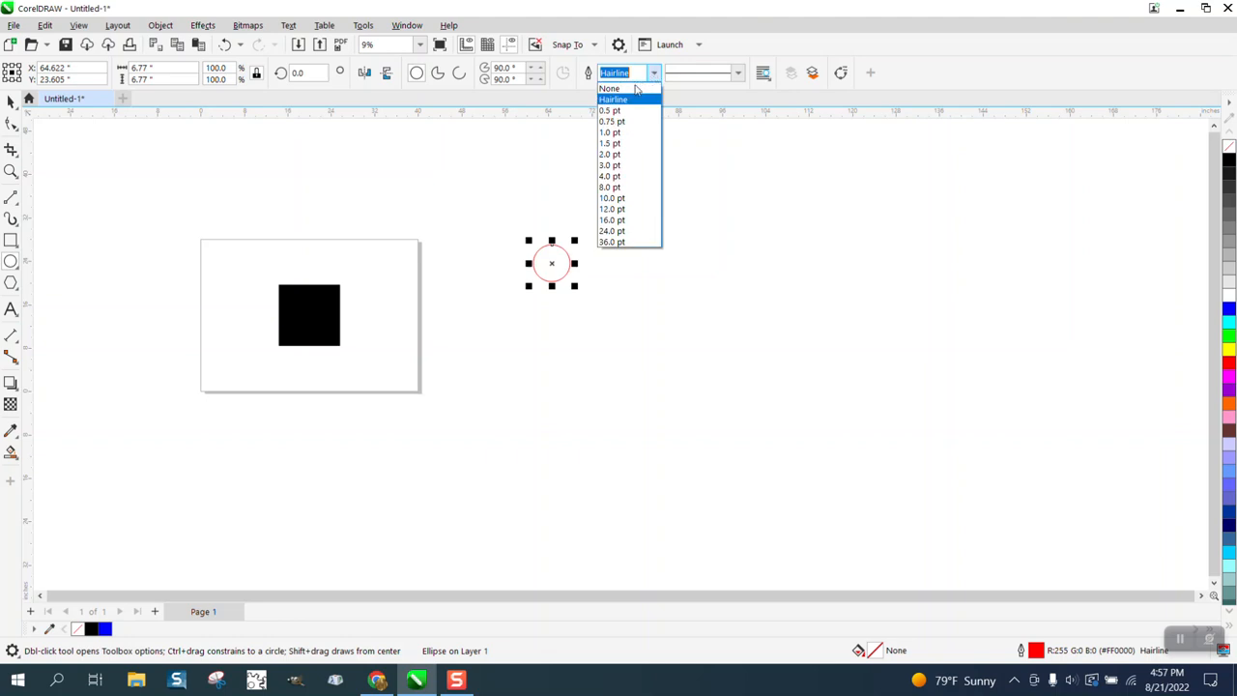
left_click(610, 209)
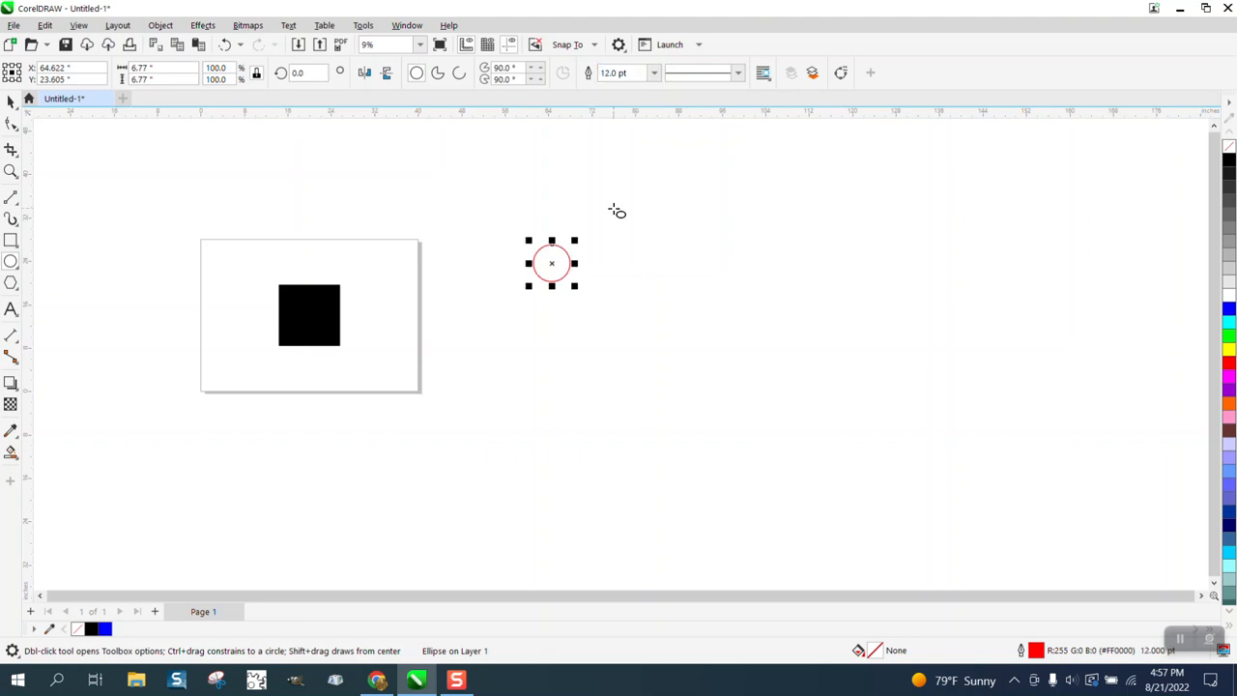
left_click(653, 72)
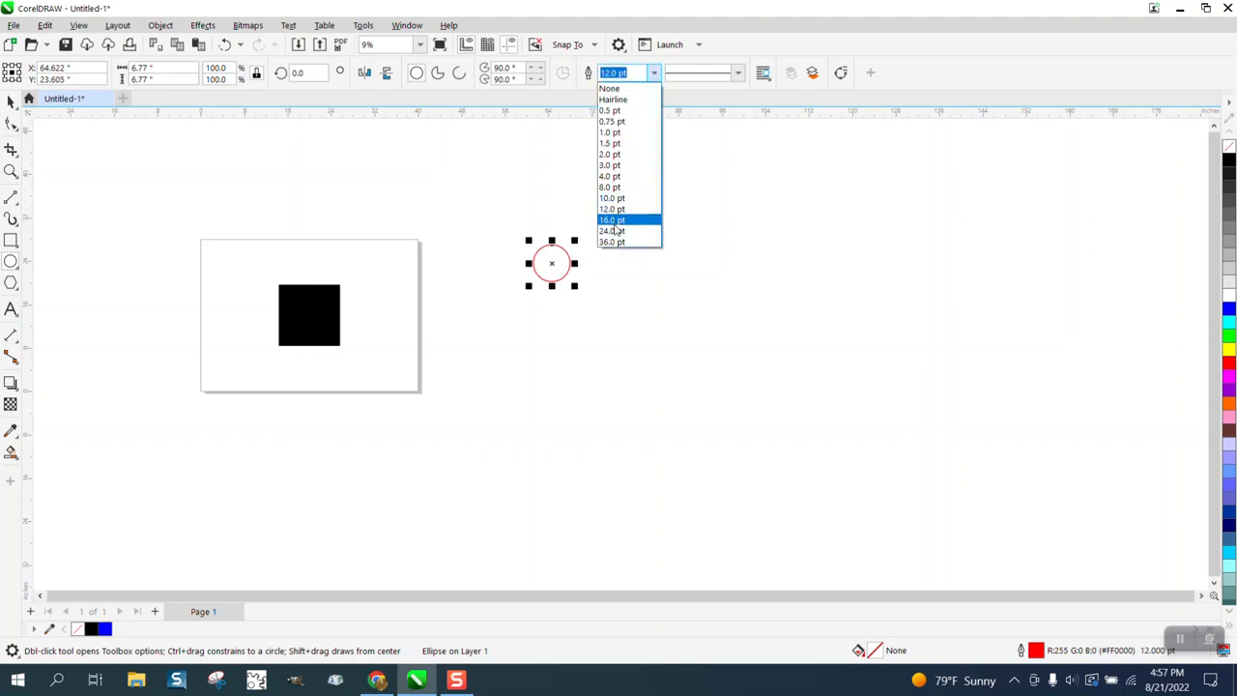
left_click(612, 231)
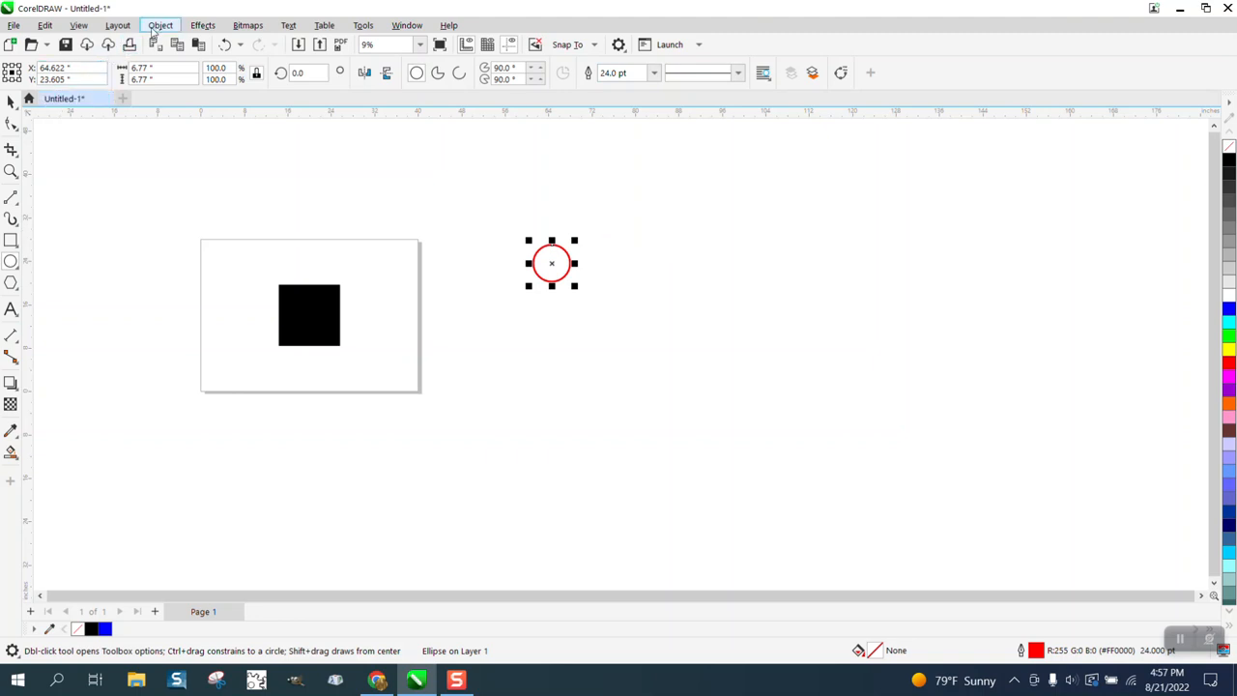
left_click(160, 25)
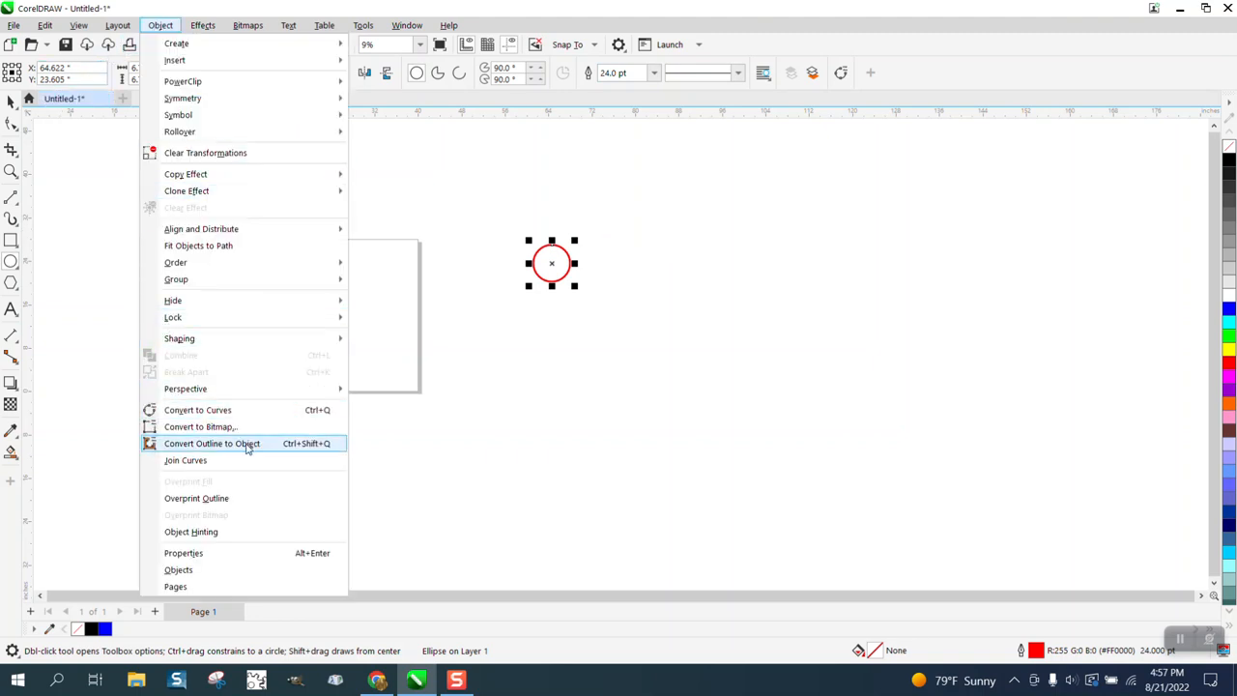
Convert the circle's outline into a ring object and adjust the snapping options
left_click(212, 442)
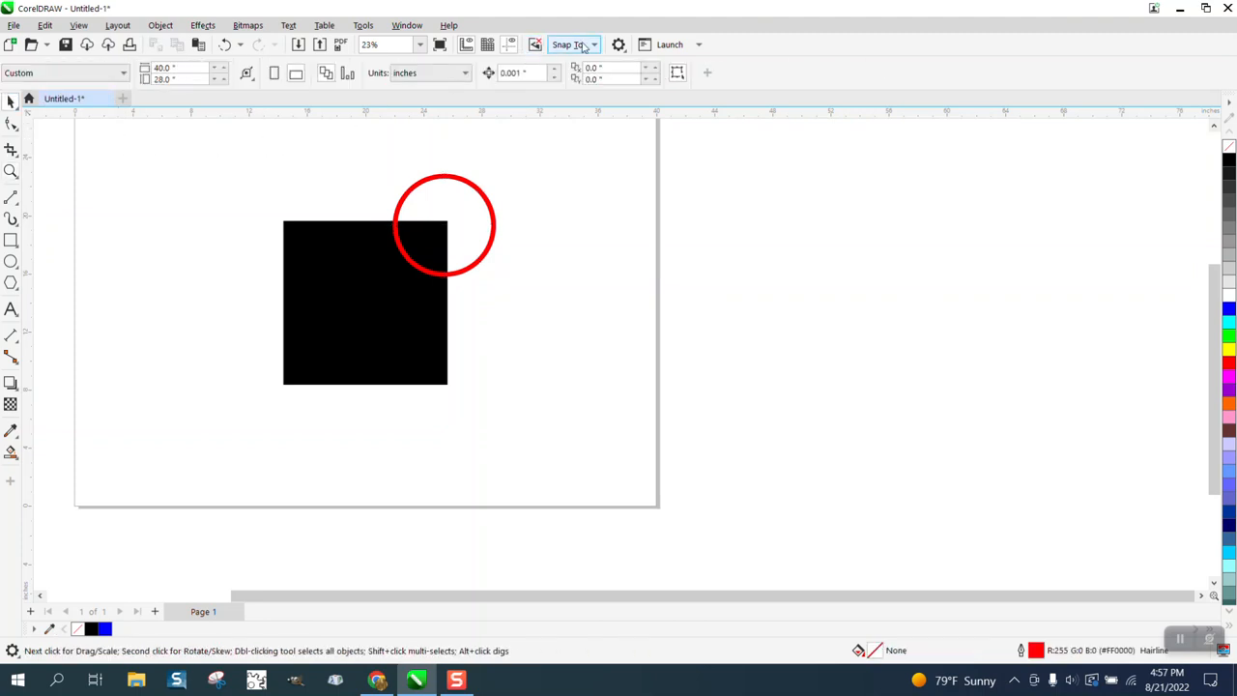
left_click(572, 44)
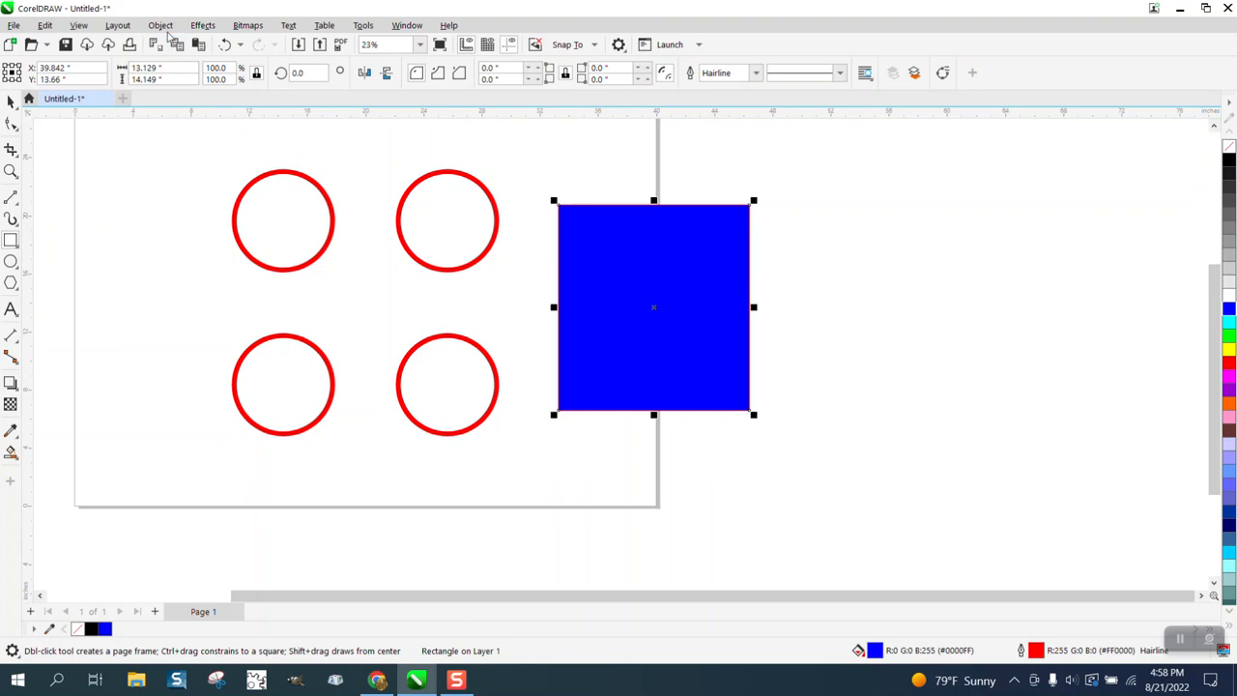
Send the blue rectangle to the back of the layer, behind the trimmed black square
left_click(160, 25)
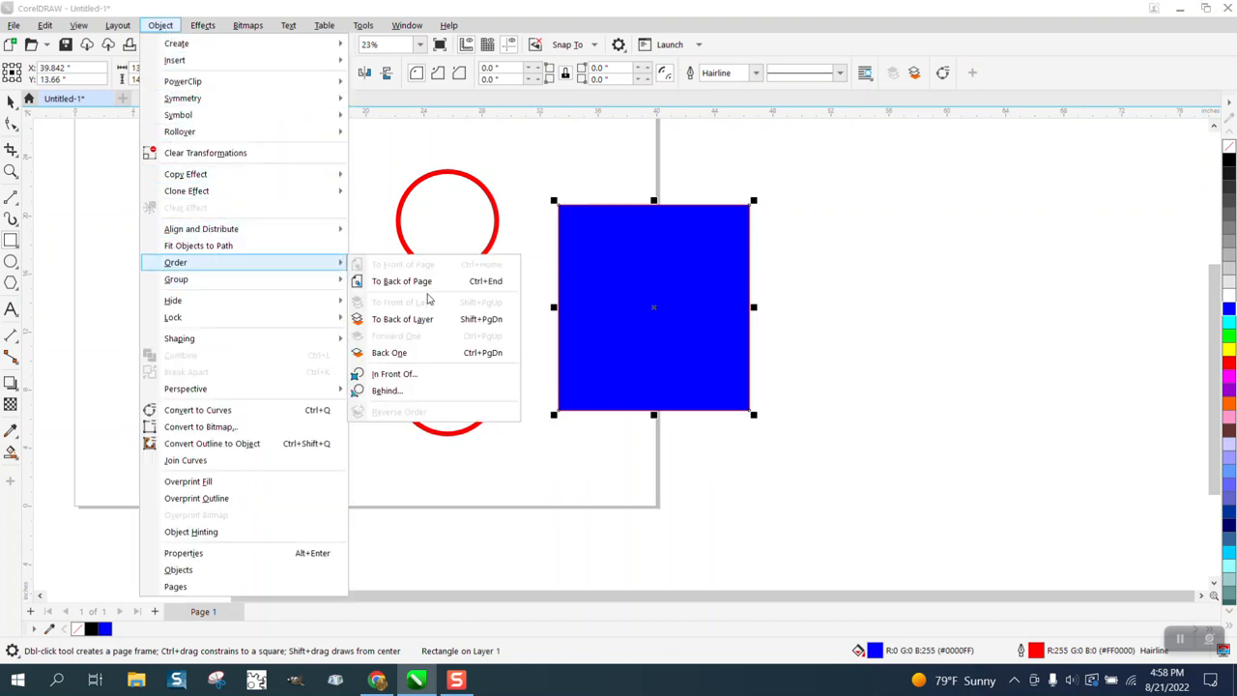
left_click(402, 280)
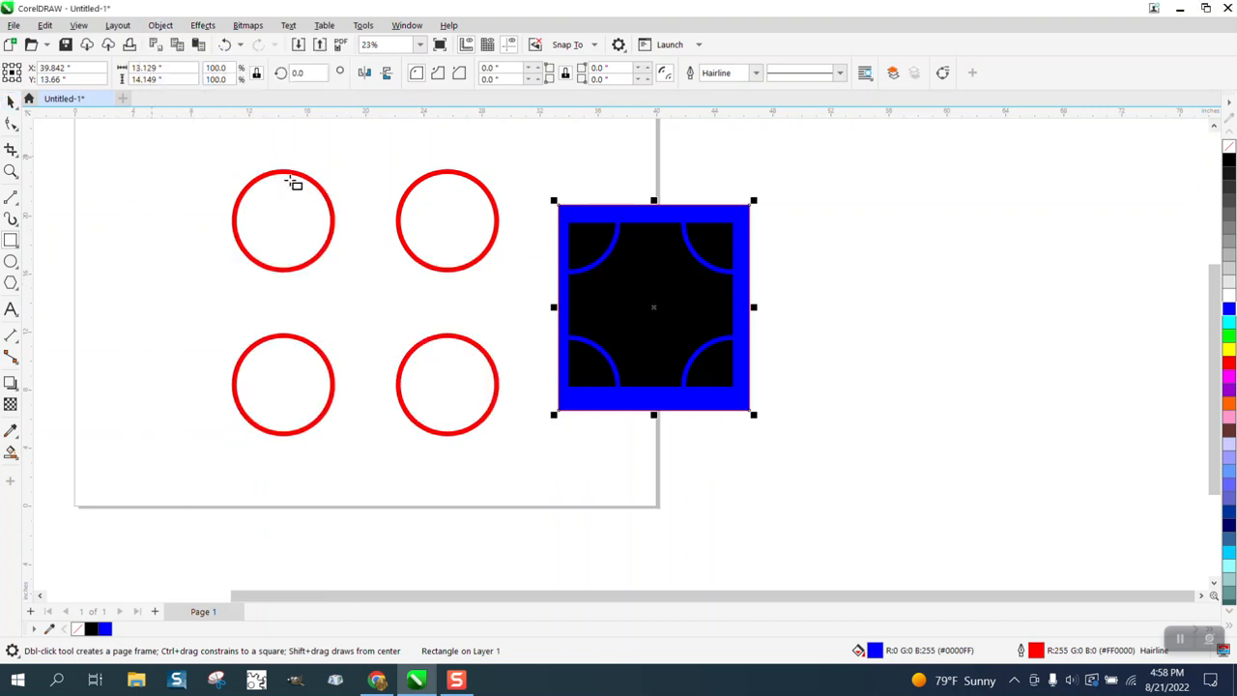